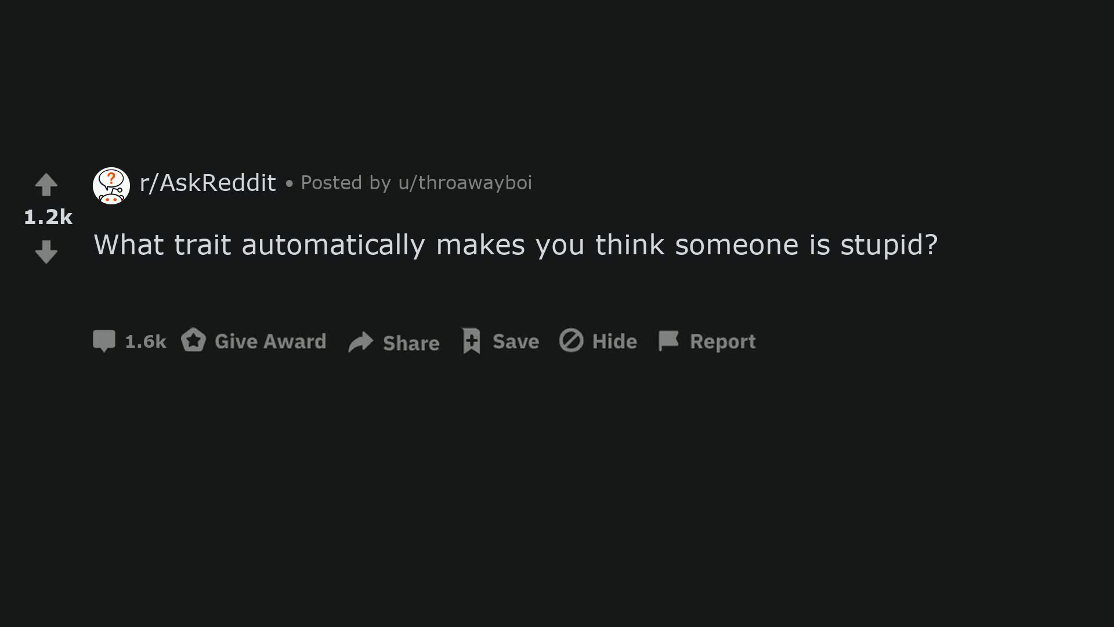
pyautogui.scroll(-3)
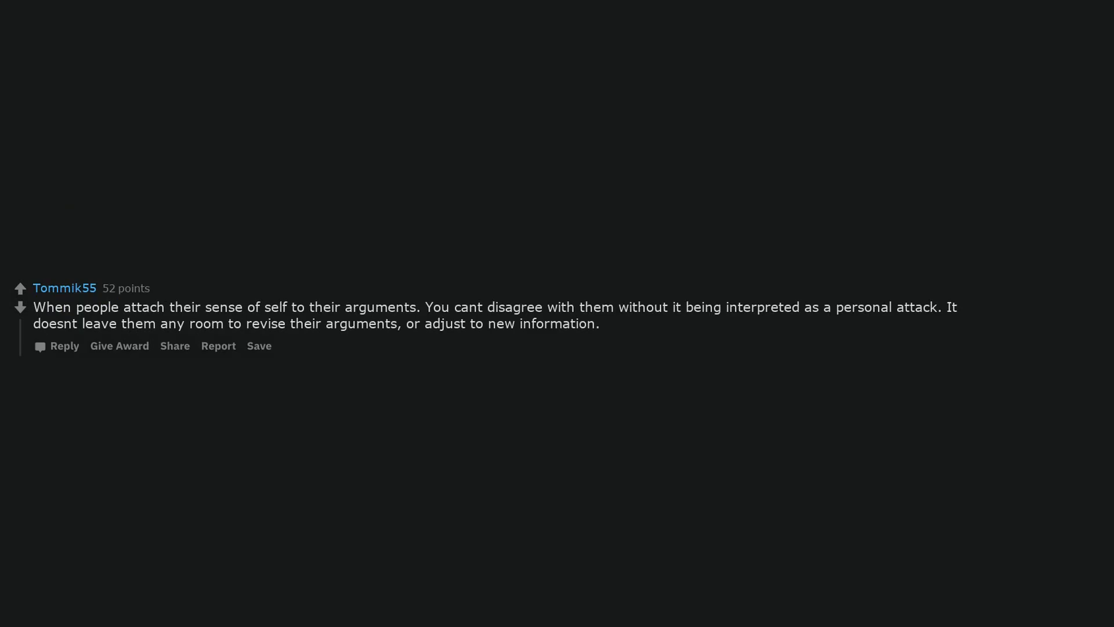
pyautogui.scroll(3)
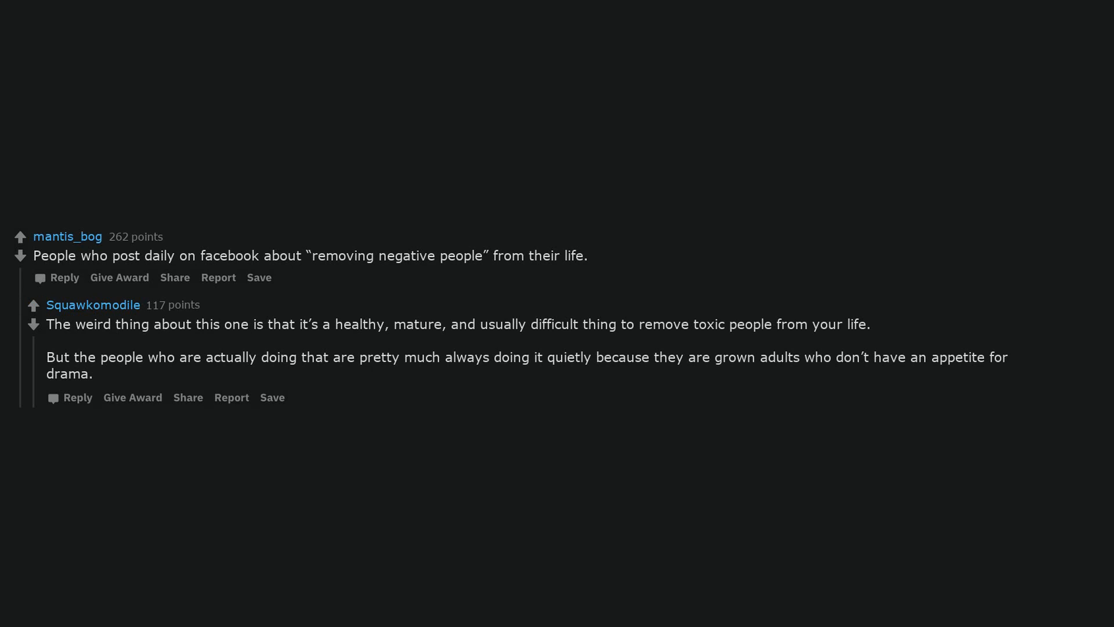
pyautogui.scroll(-3)
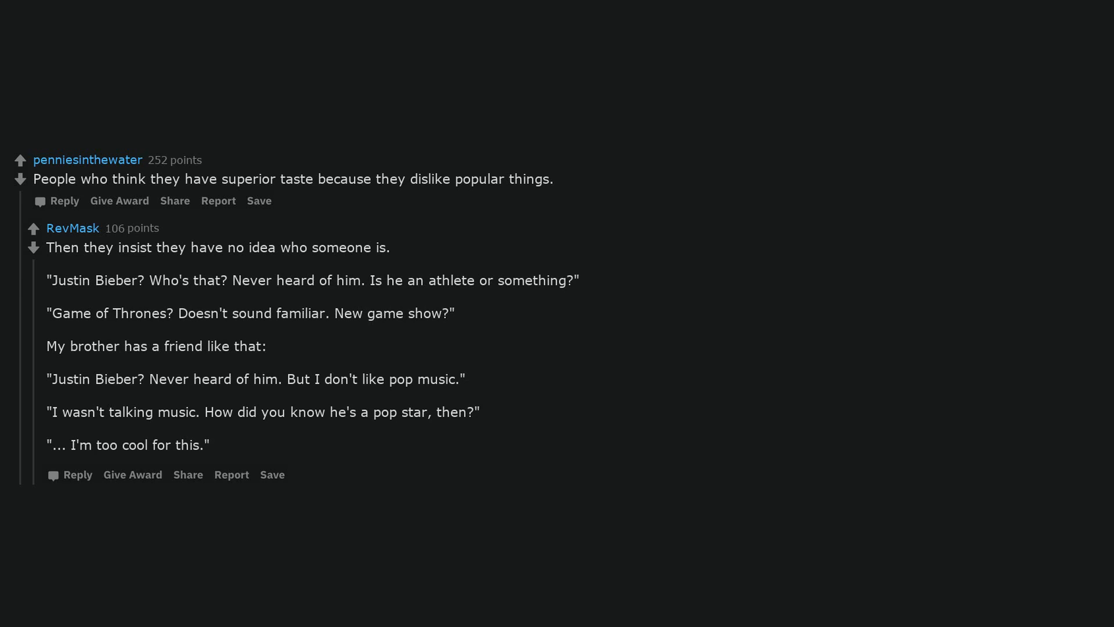
pyautogui.scroll(-3)
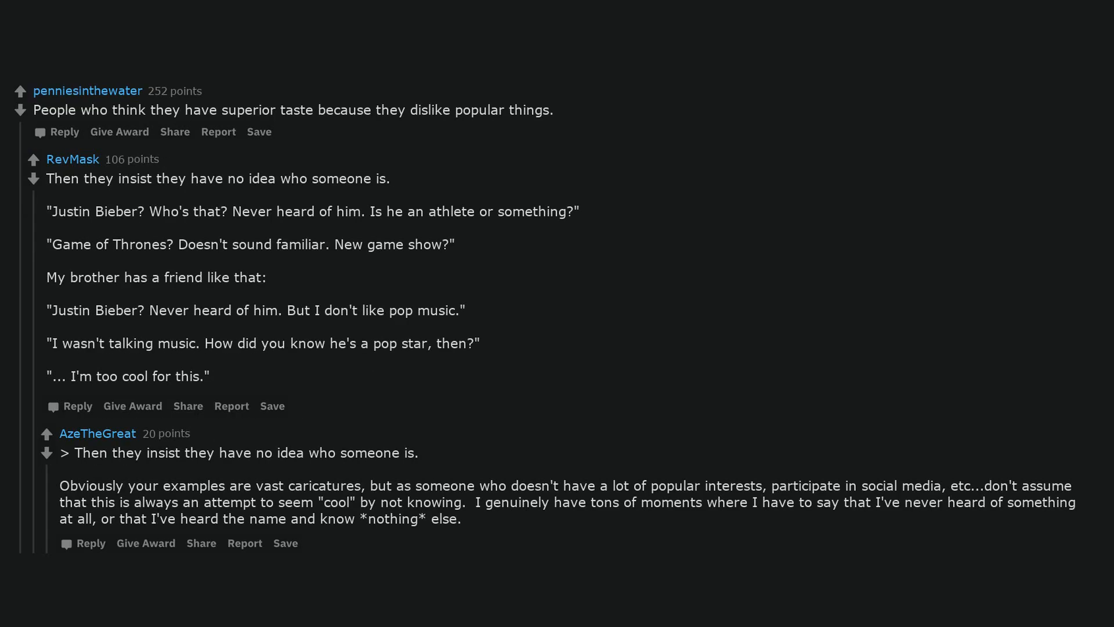